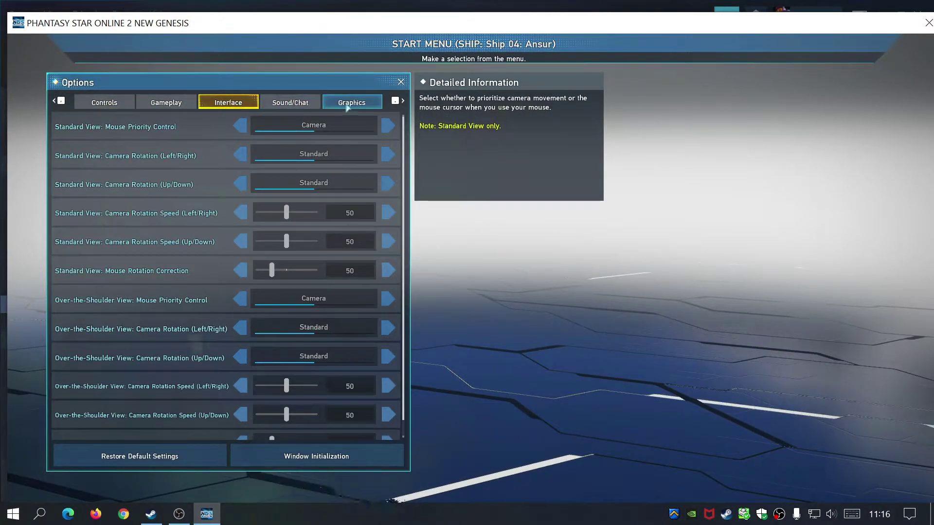
Step: Review the Graphics settings, then land on the Gameplay settings in the Options window
click(352, 102)
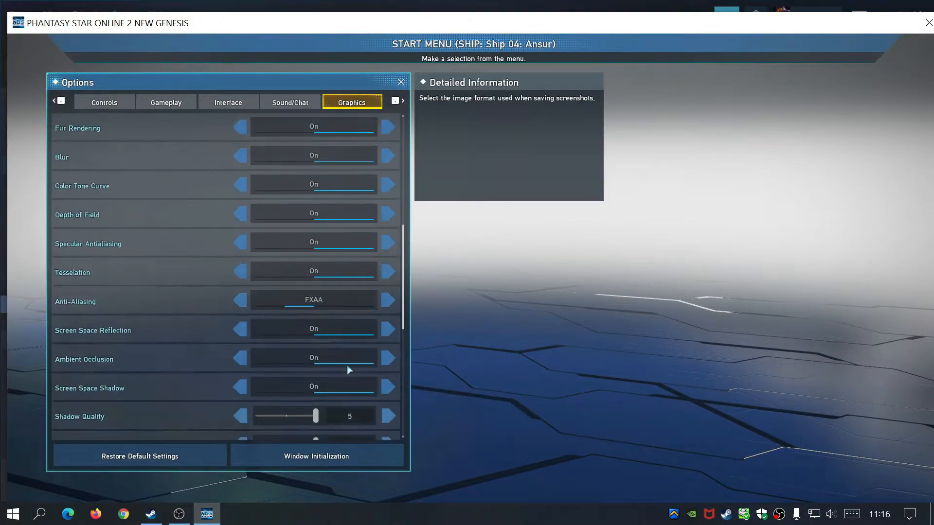
click(165, 103)
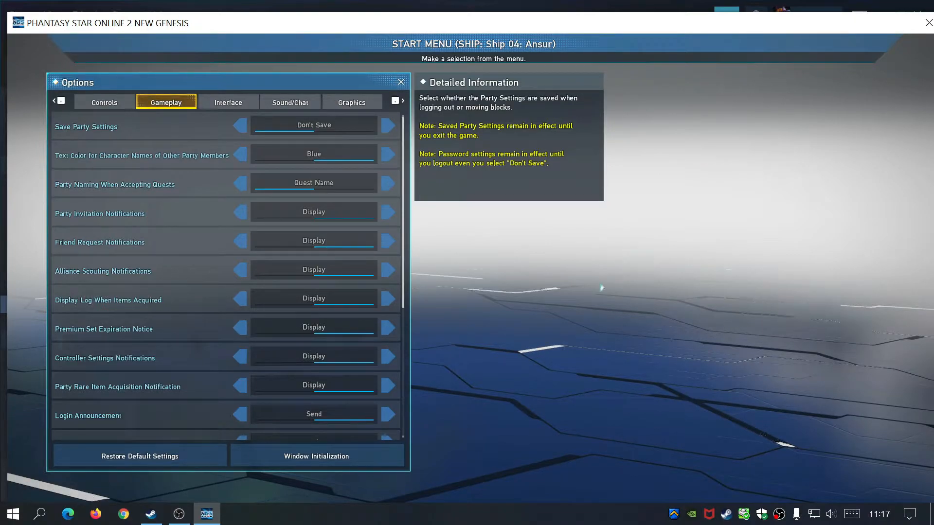
mouse_move(742, 63)
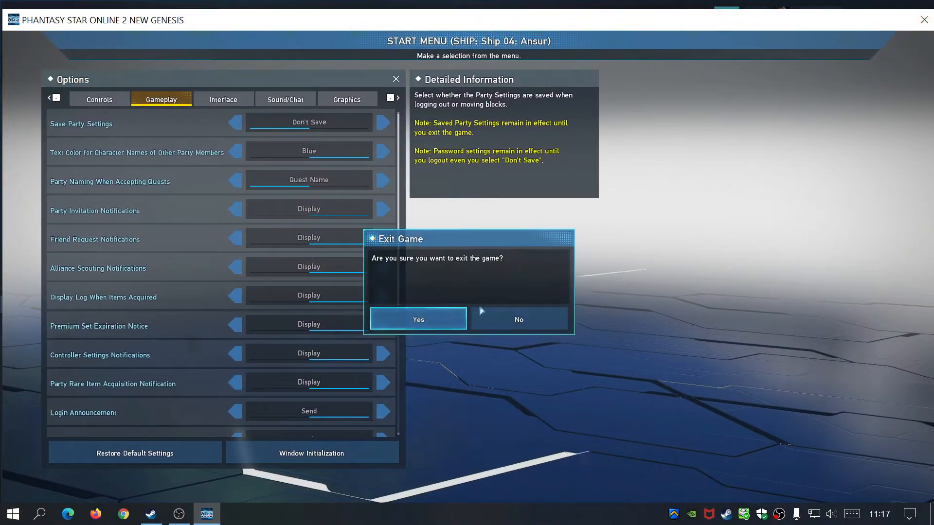
Step: Confirm the exit prompt so the game closes back to Steam's library page
click(418, 319)
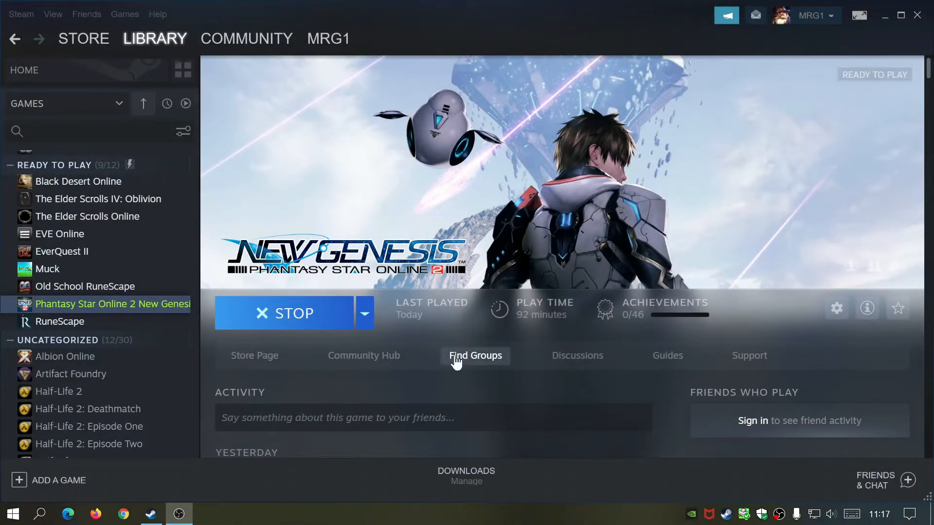
Step: Start the game again from its Steam library page so the launcher appears
click(284, 313)
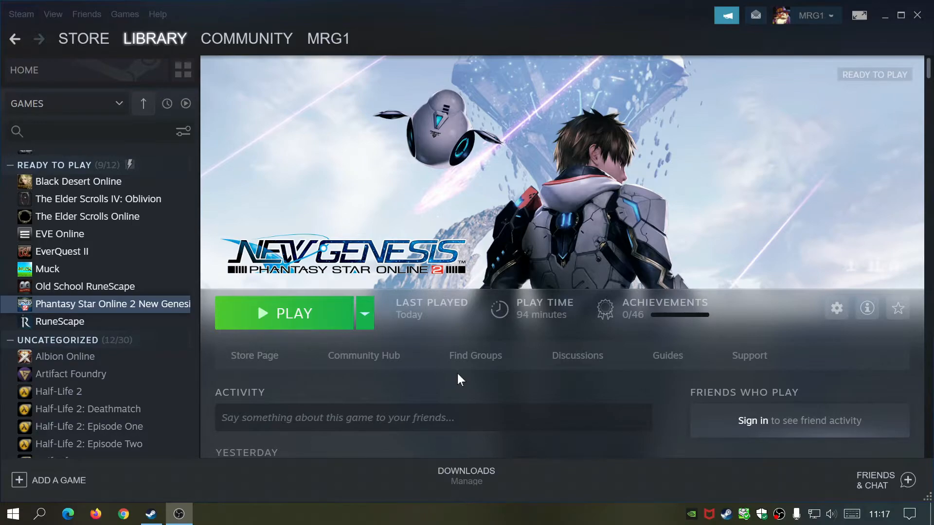
mouse_move(295, 325)
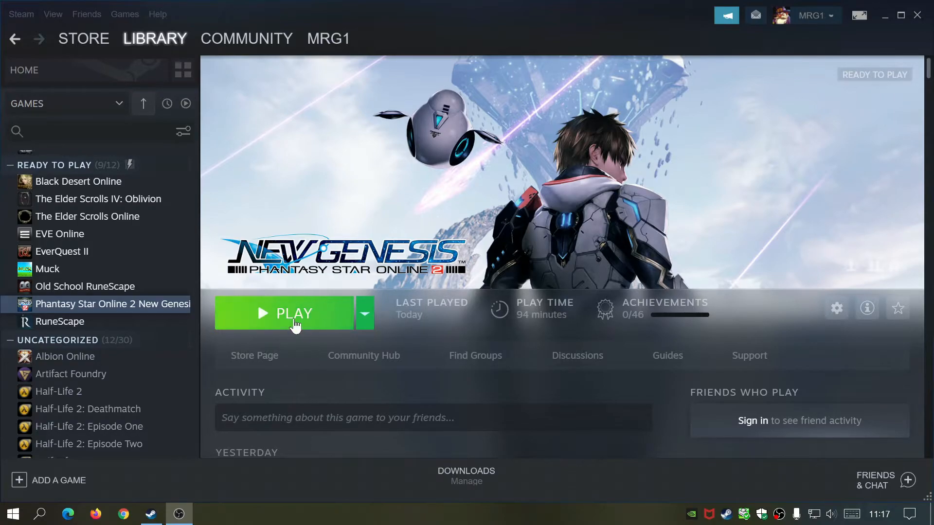
click(293, 313)
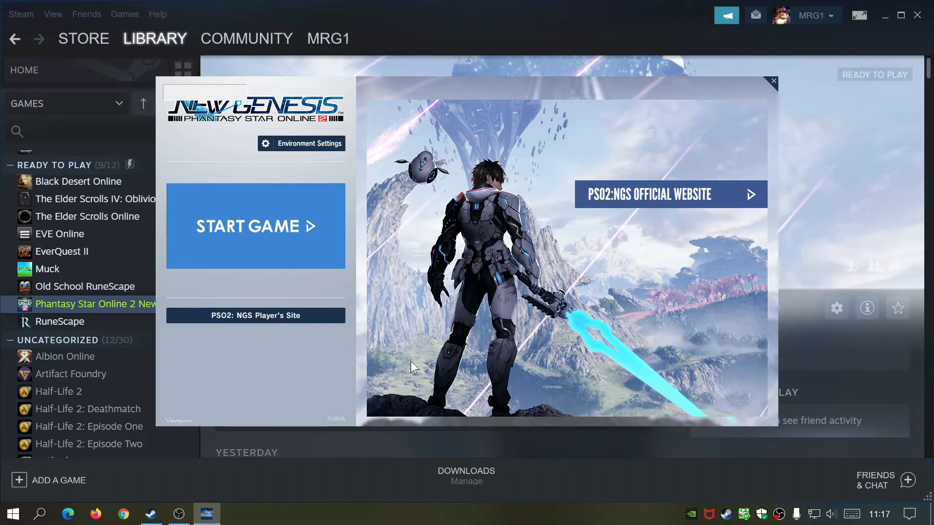
Step: In Environment Settings, choose Virtual Full Screen Mode, save it and acknowledge the confirmation
click(302, 144)
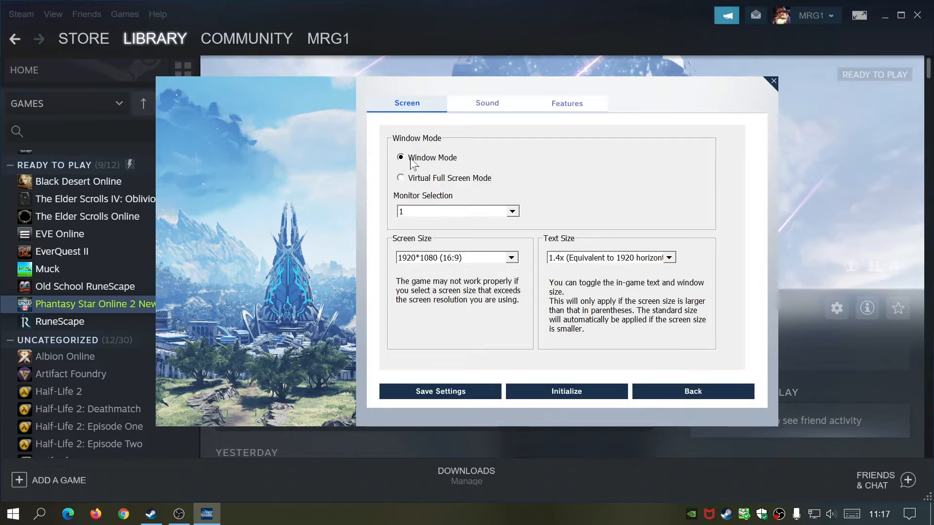
mouse_move(443, 188)
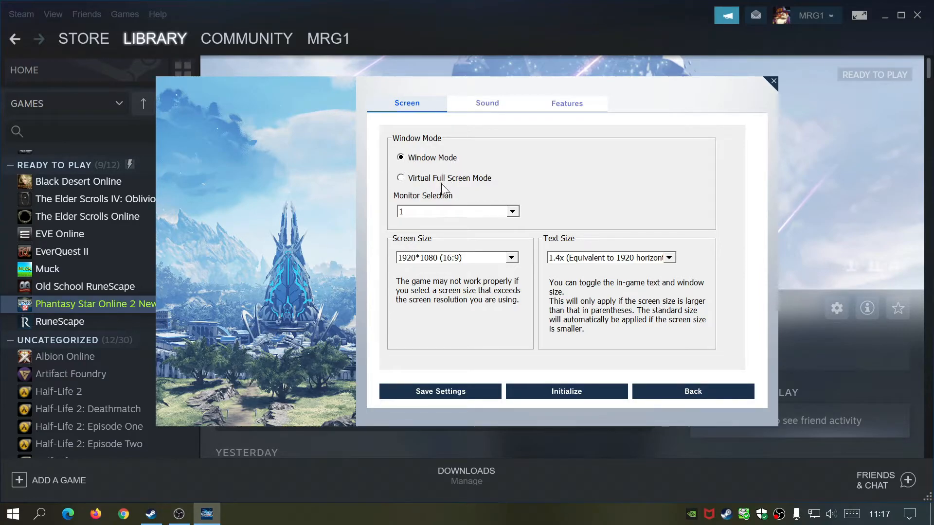
click(401, 178)
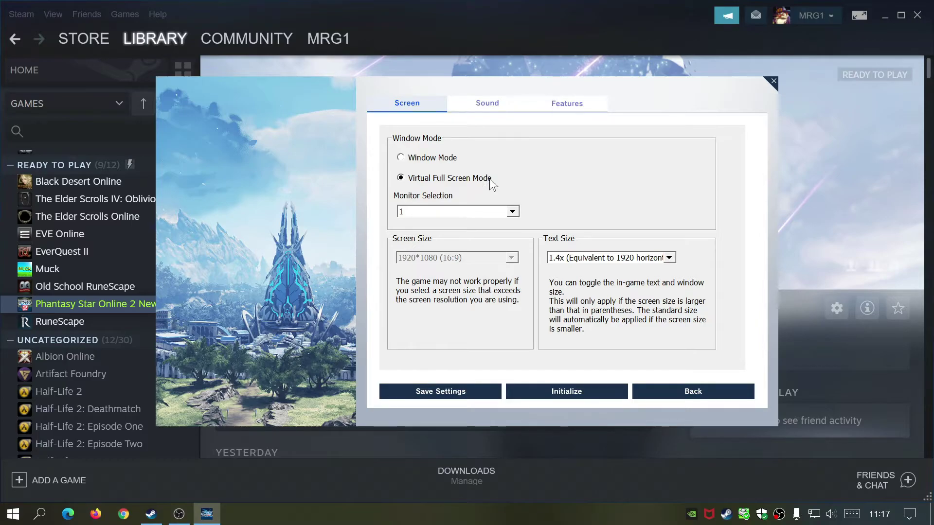
mouse_move(498, 183)
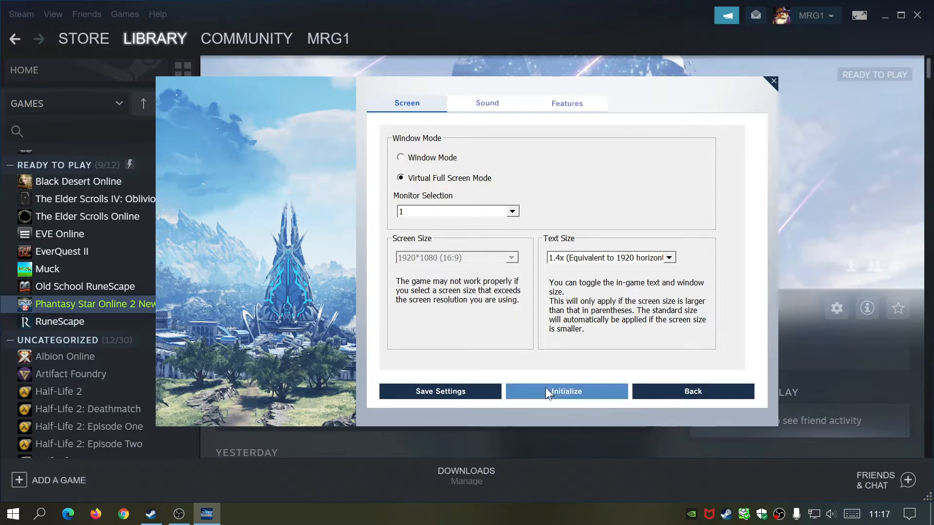
mouse_move(457, 395)
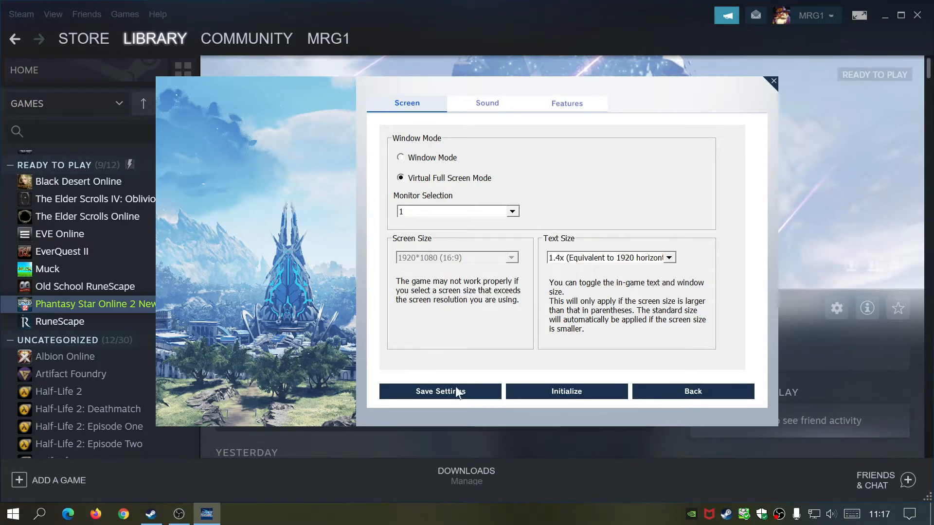
mouse_move(446, 187)
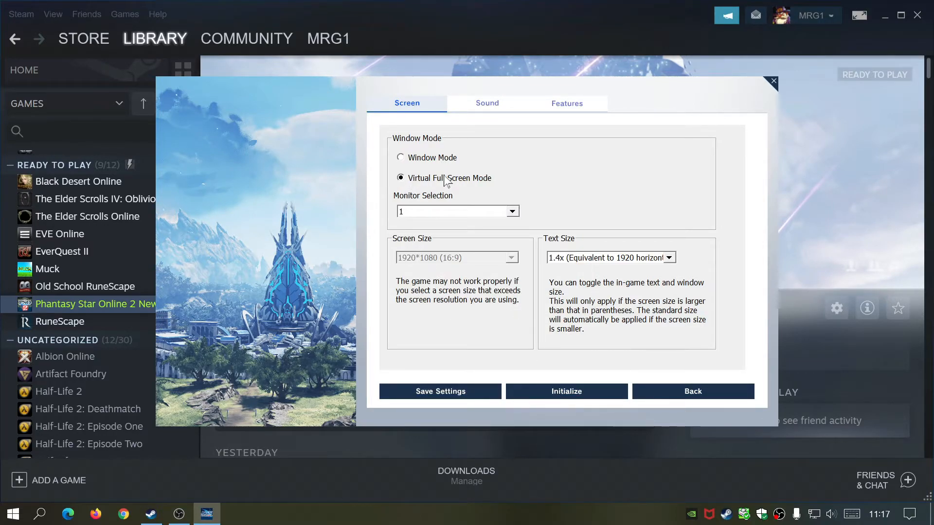
click(440, 391)
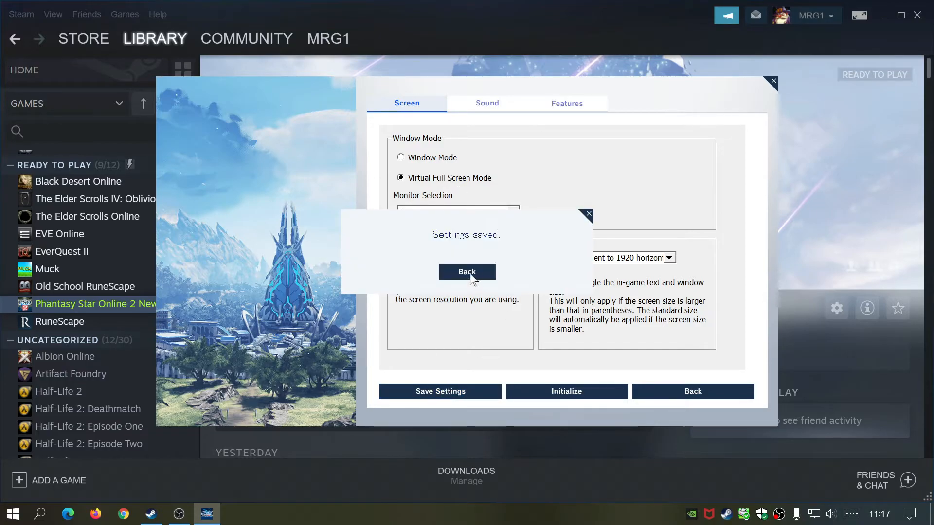
click(467, 272)
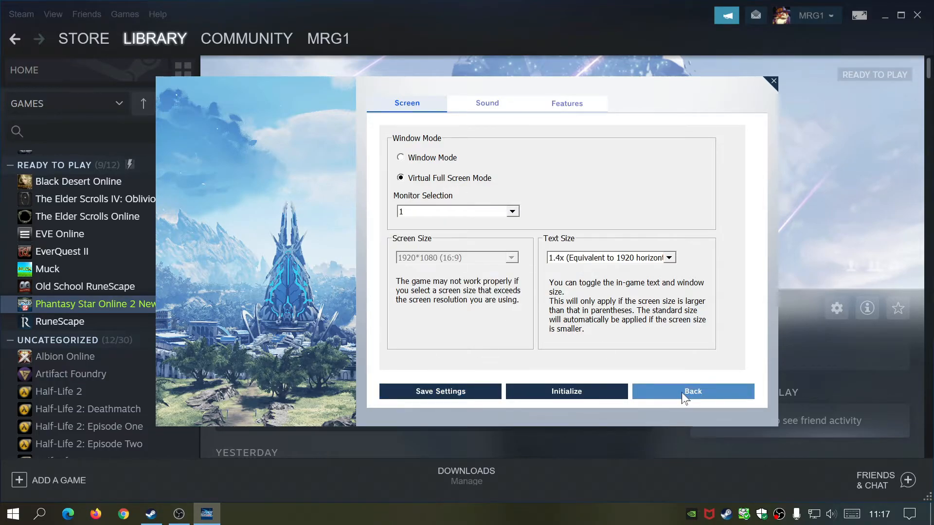
Step: Leave the launcher settings and start the game running again from Steam with the new full-screen mode
click(692, 391)
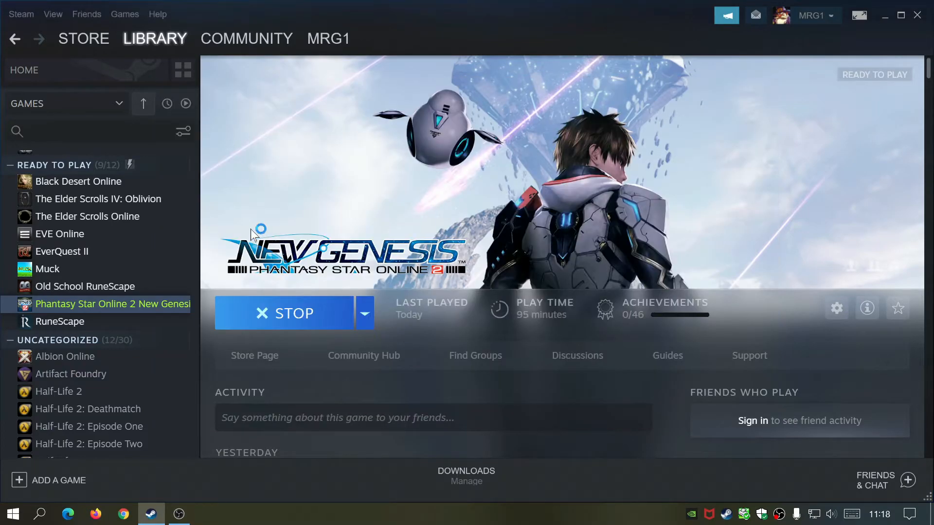
click(284, 313)
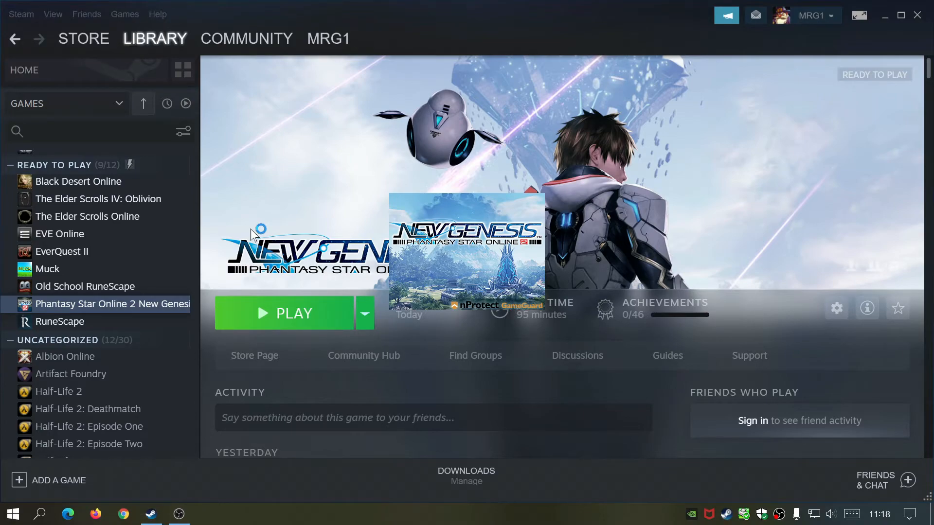
click(284, 313)
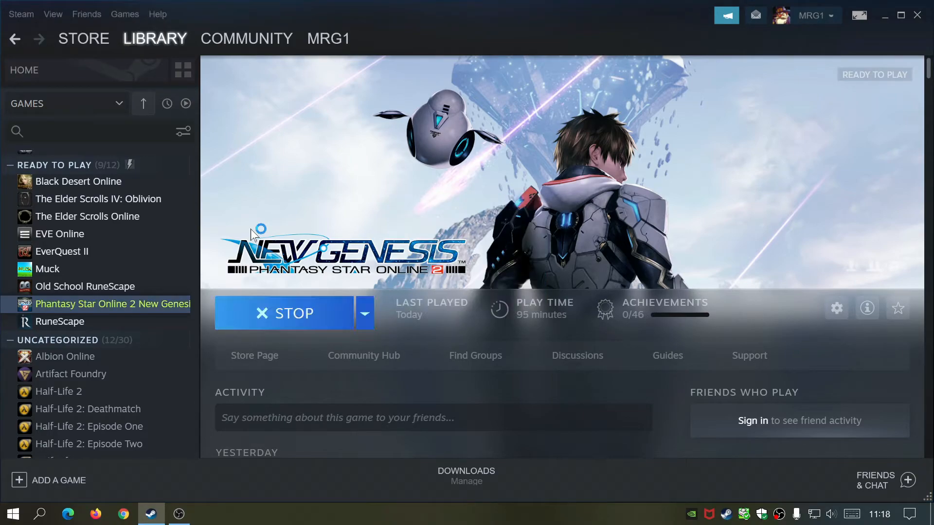